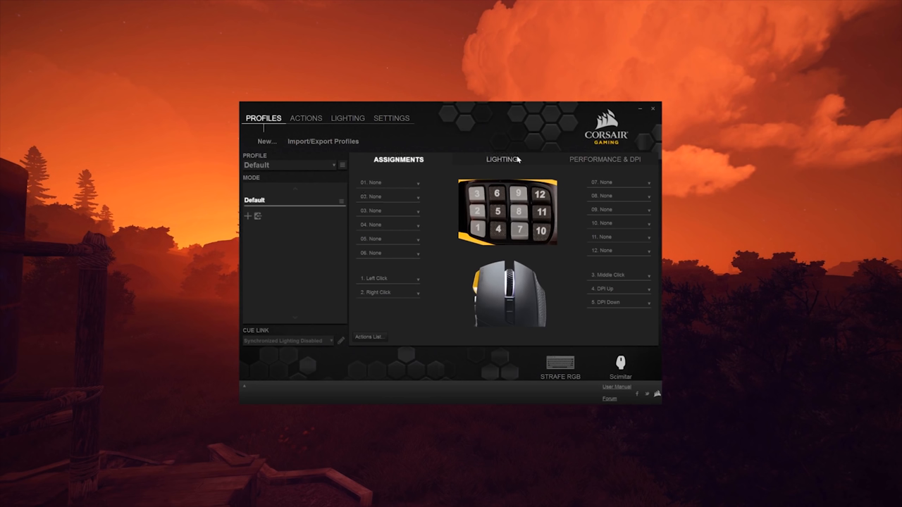
pyautogui.moveTo(396, 307)
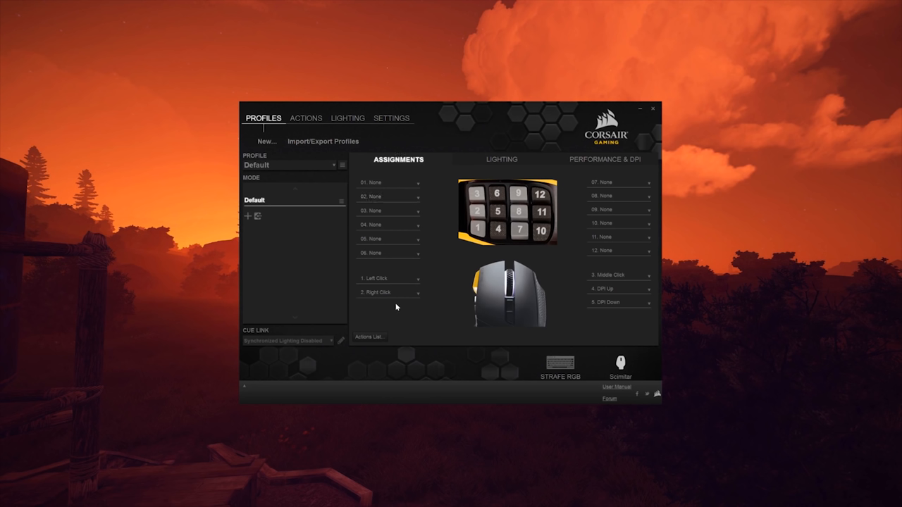
pyautogui.moveTo(560, 287)
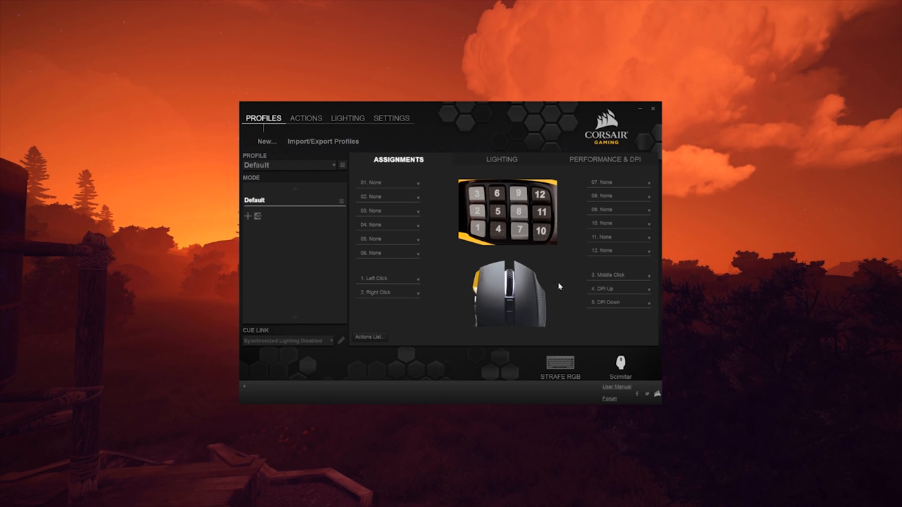
# Show the Scimitar's lighting zones, with Zone 3 on rainbow effect at medium speed
pyautogui.click(501, 160)
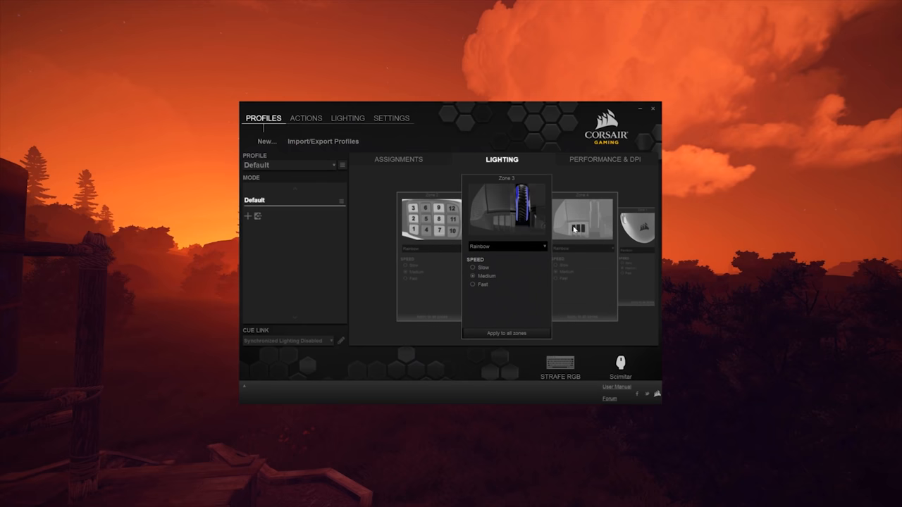
# View the Performance & DPI settings: five DPI stages from 800 to 9000, plus pointer speed options
pyautogui.click(604, 159)
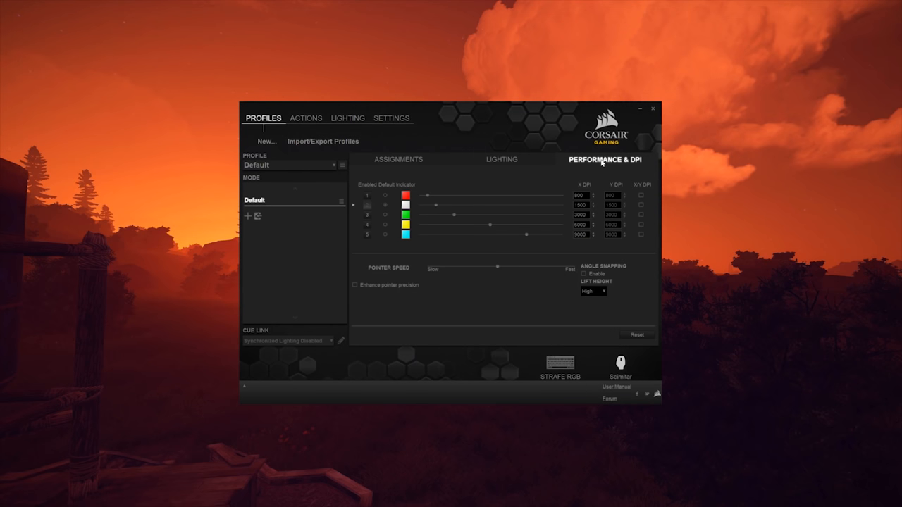
pyautogui.moveTo(367, 224)
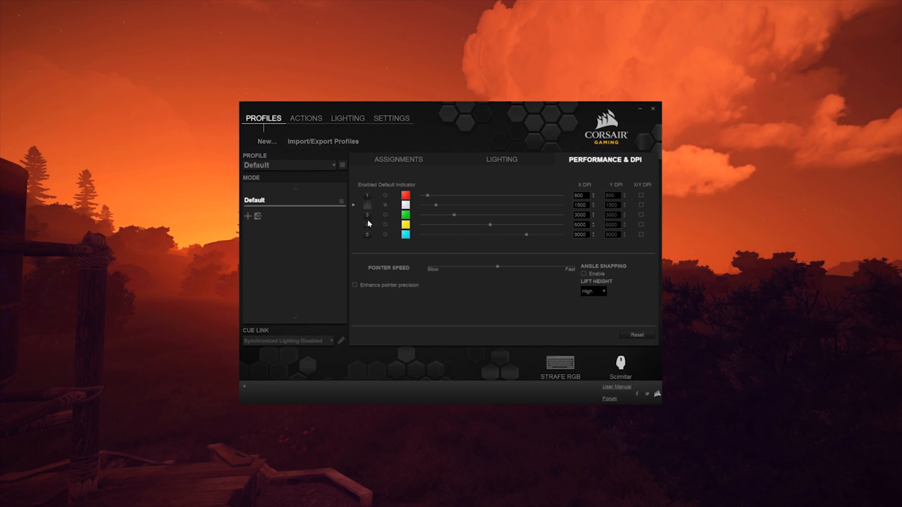
pyautogui.moveTo(428, 196); pyautogui.dragTo(505, 196)
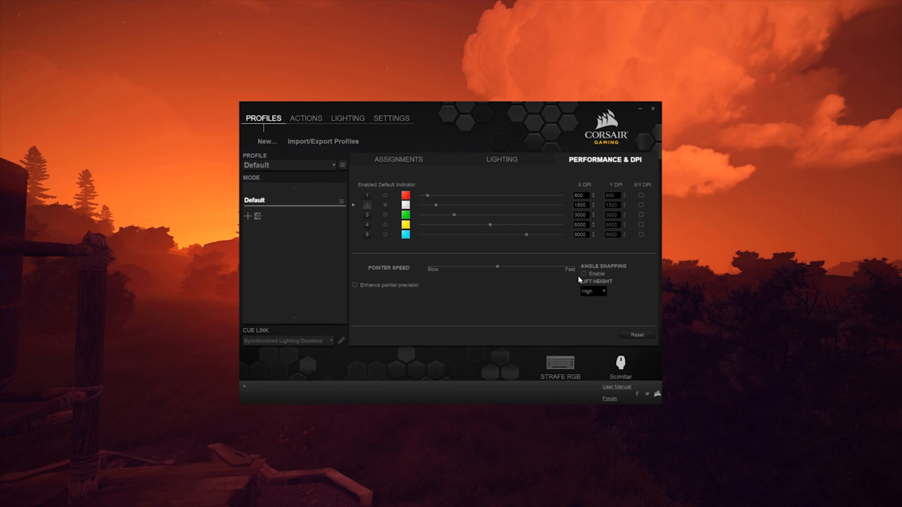
pyautogui.moveTo(594, 291)
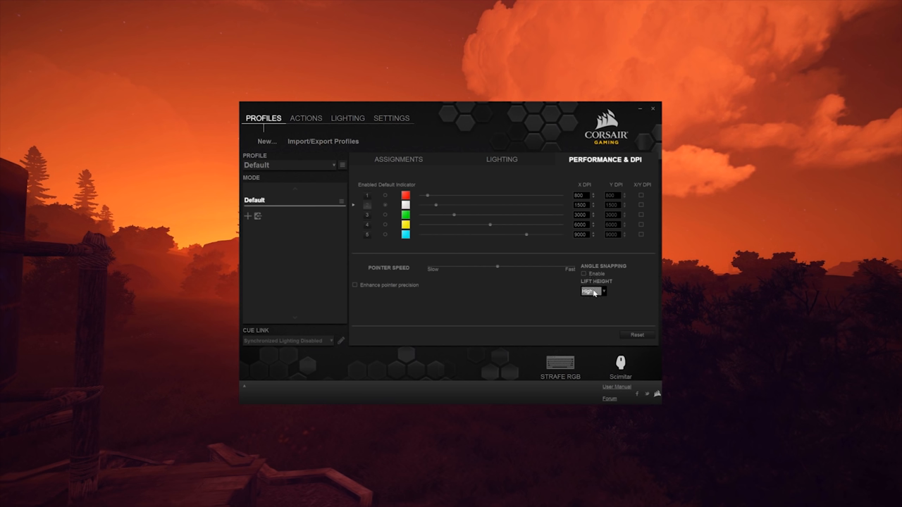
pyautogui.moveTo(429, 305)
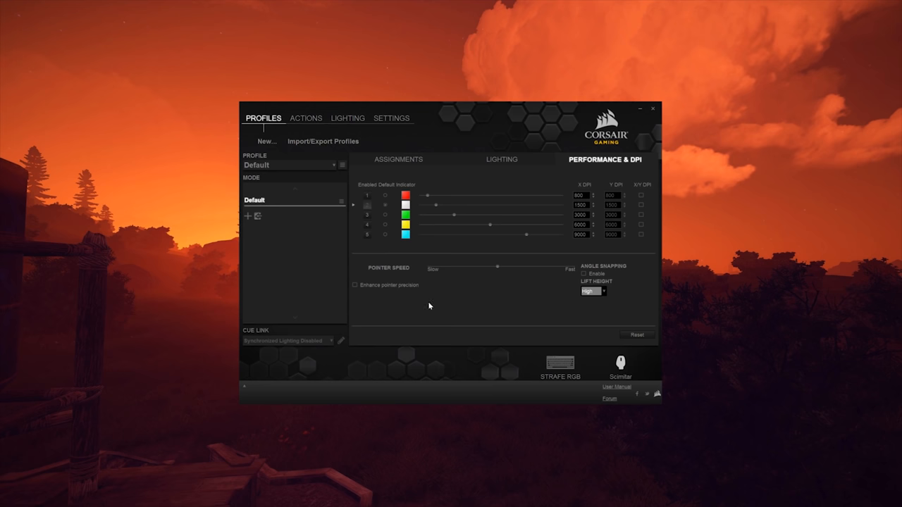